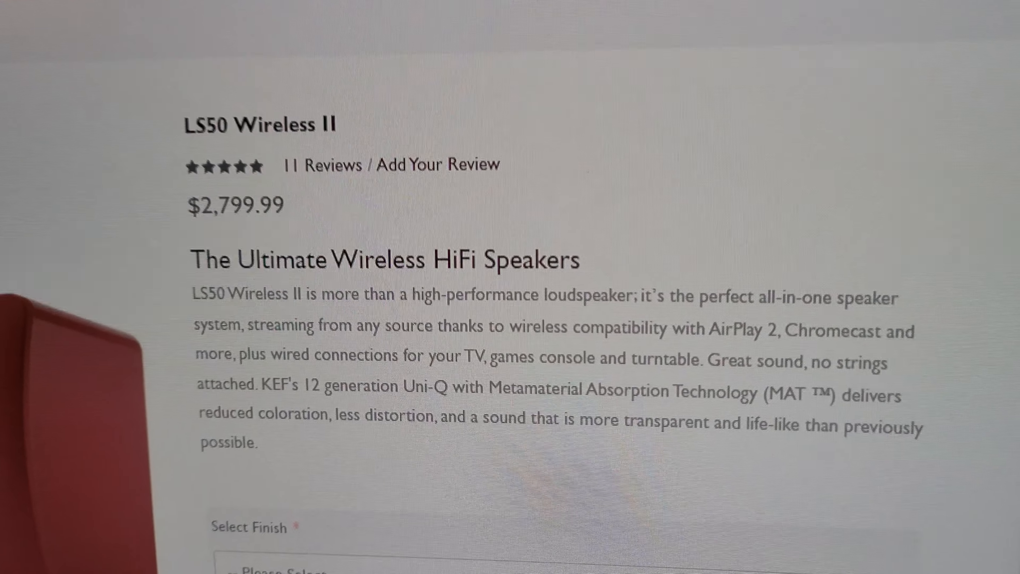
pyautogui.scroll(-3)
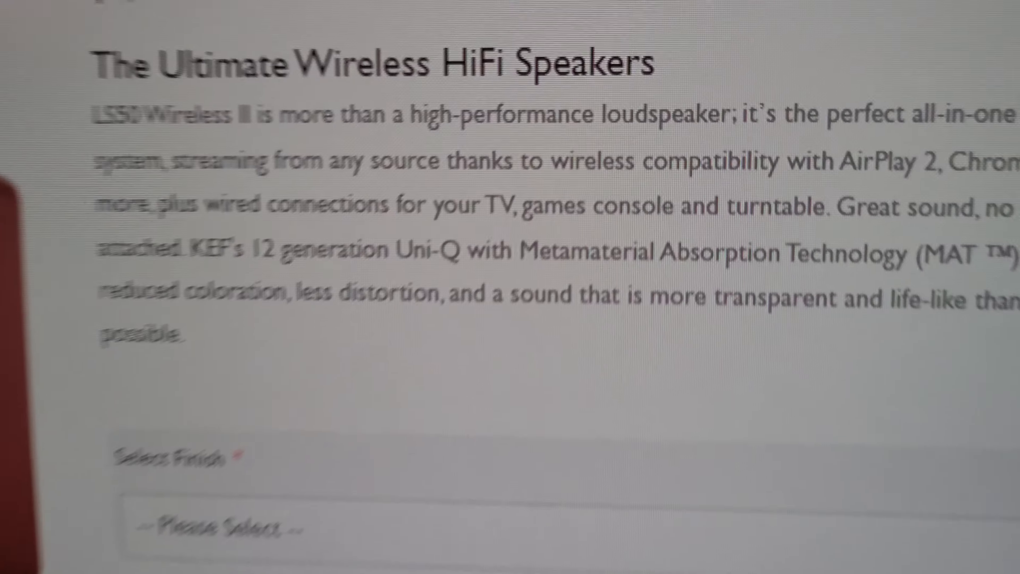